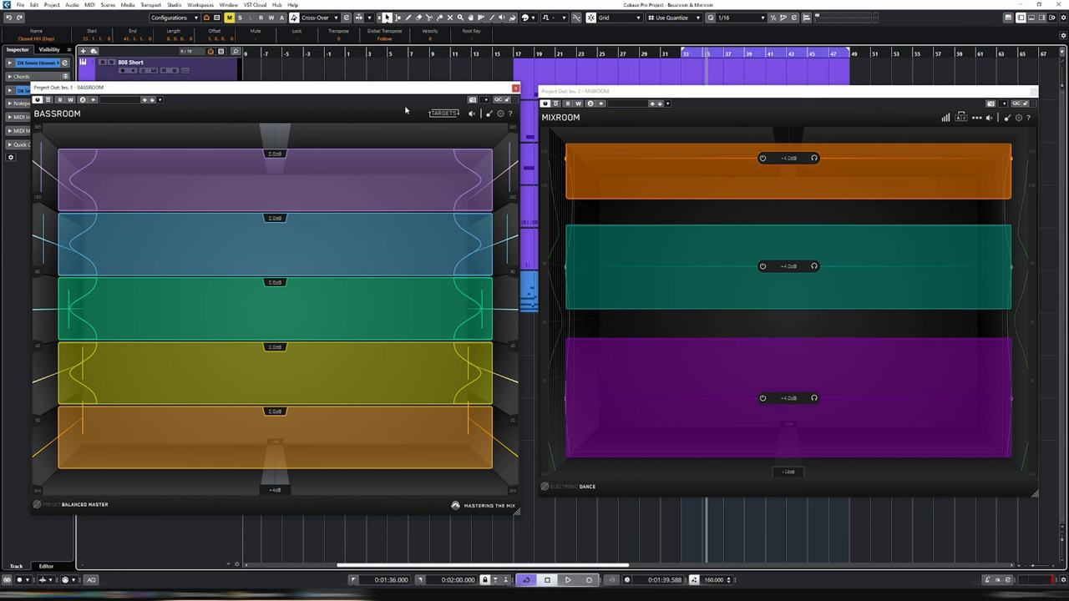
{"action": "mouse_move", "coordinate": [417, 144]}
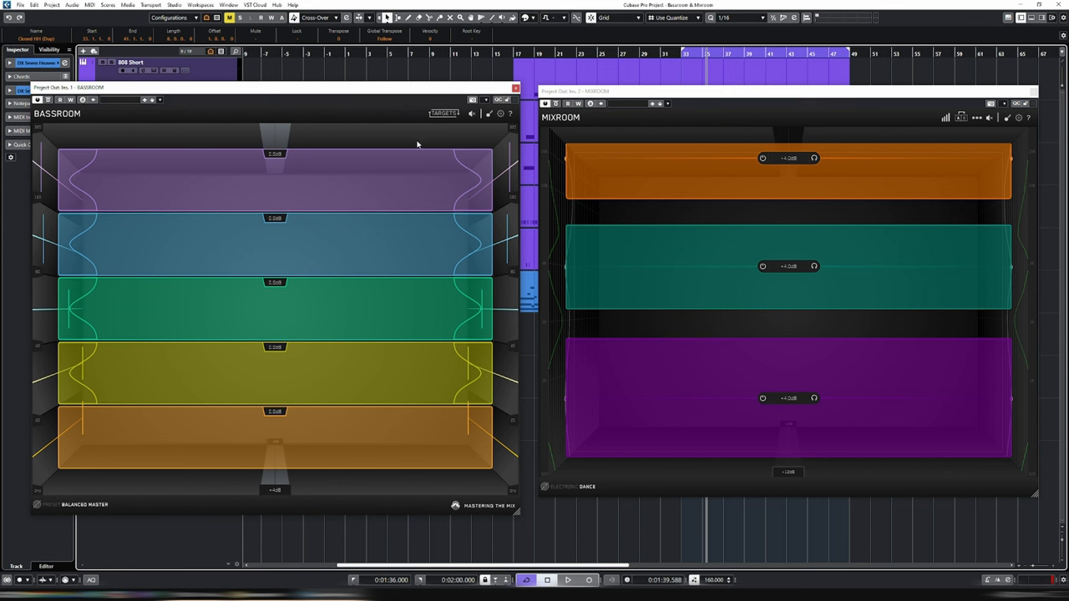
{"action": "mouse_move", "coordinate": [420, 139]}
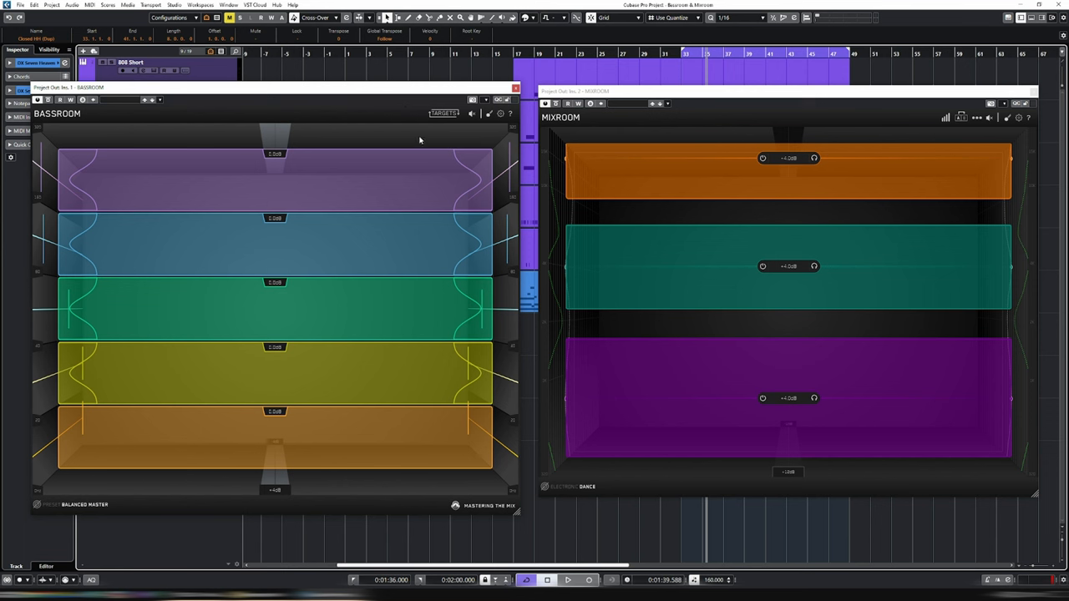
{"action": "mouse_move", "coordinate": [514, 202]}
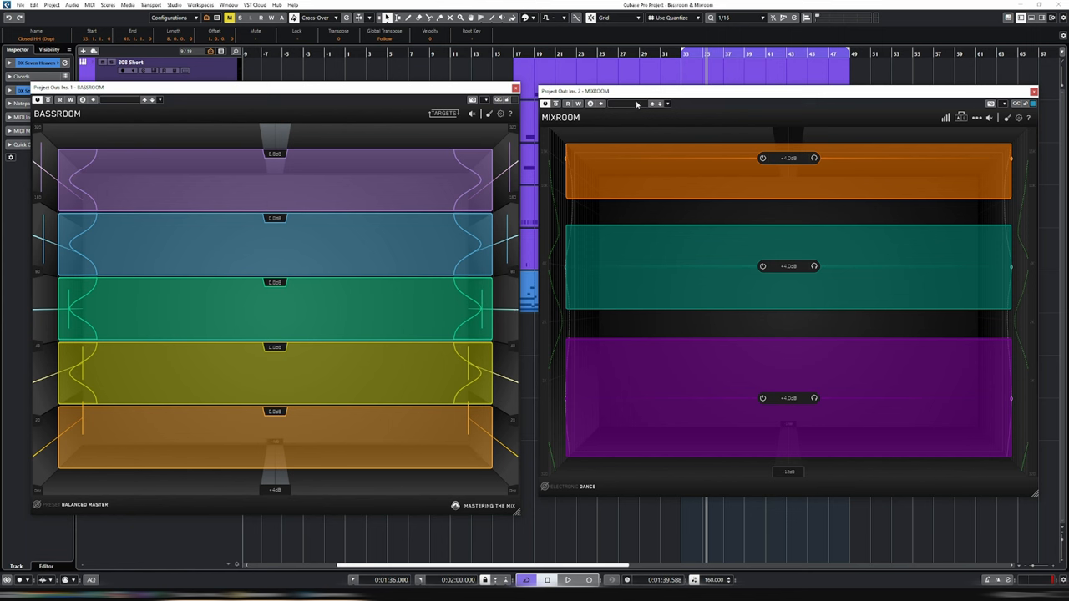
{"action": "mouse_move", "coordinate": [547, 483]}
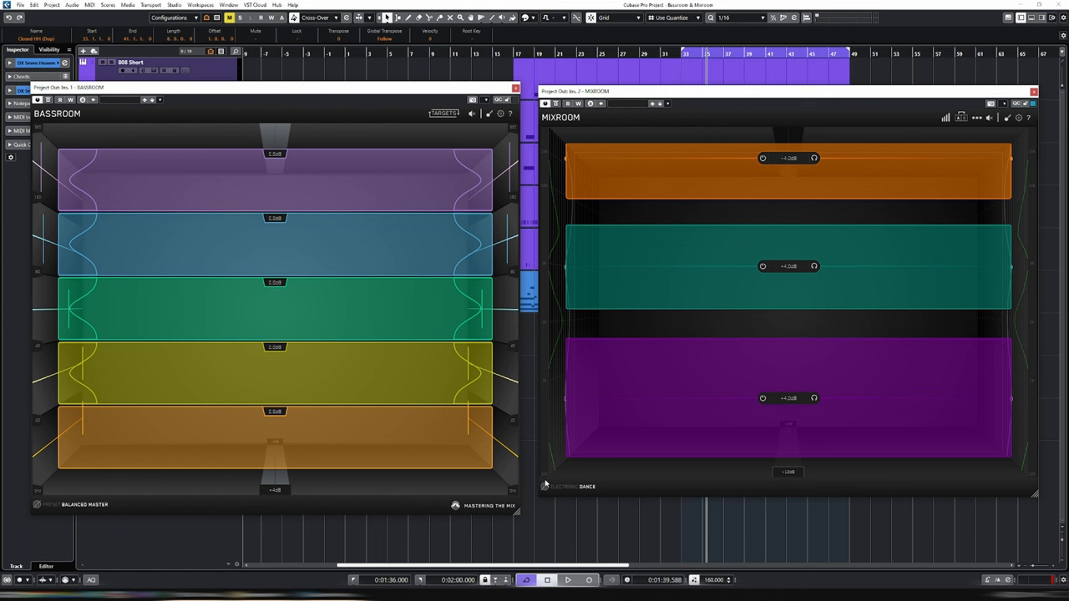
{"action": "mouse_move", "coordinate": [544, 485]}
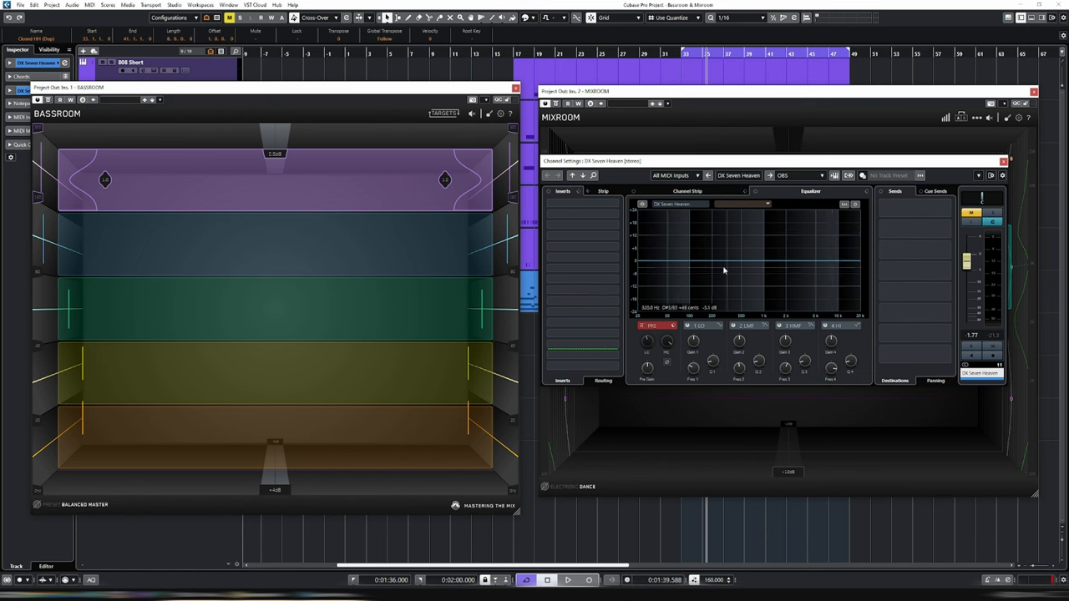
Step: Sweep a DX Seven Heaven EQ band from a deep low cut to a 260 Hz boost
{"action": "left_click_drag", "start_coordinate": [748, 268], "coordinate": [723, 286]}
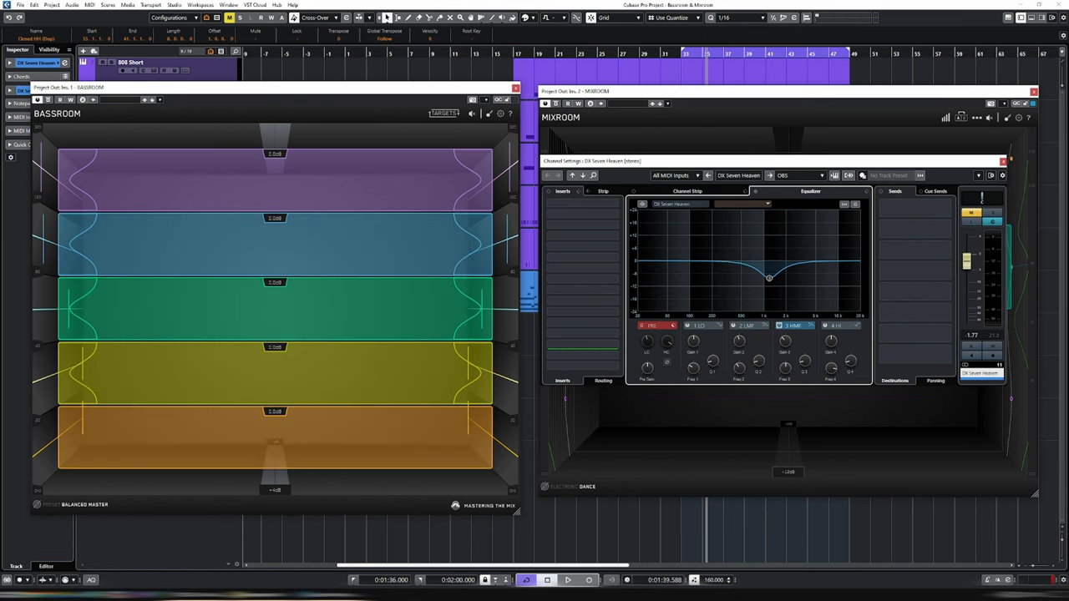
{"action": "mouse_move", "coordinate": [632, 239]}
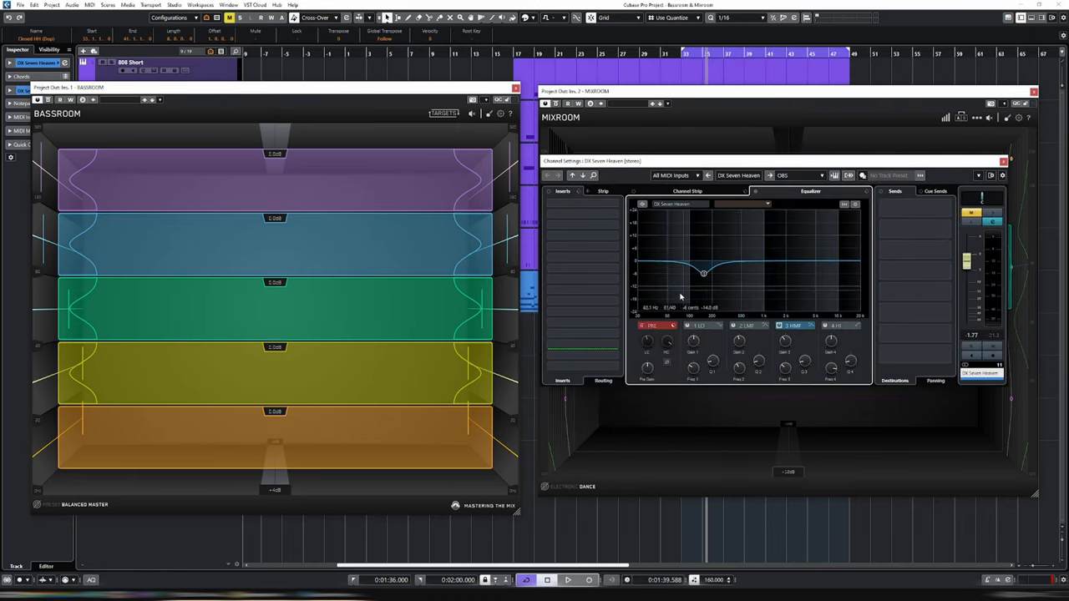
{"action": "left_click_drag", "start_coordinate": [704, 274], "coordinate": [704, 274]}
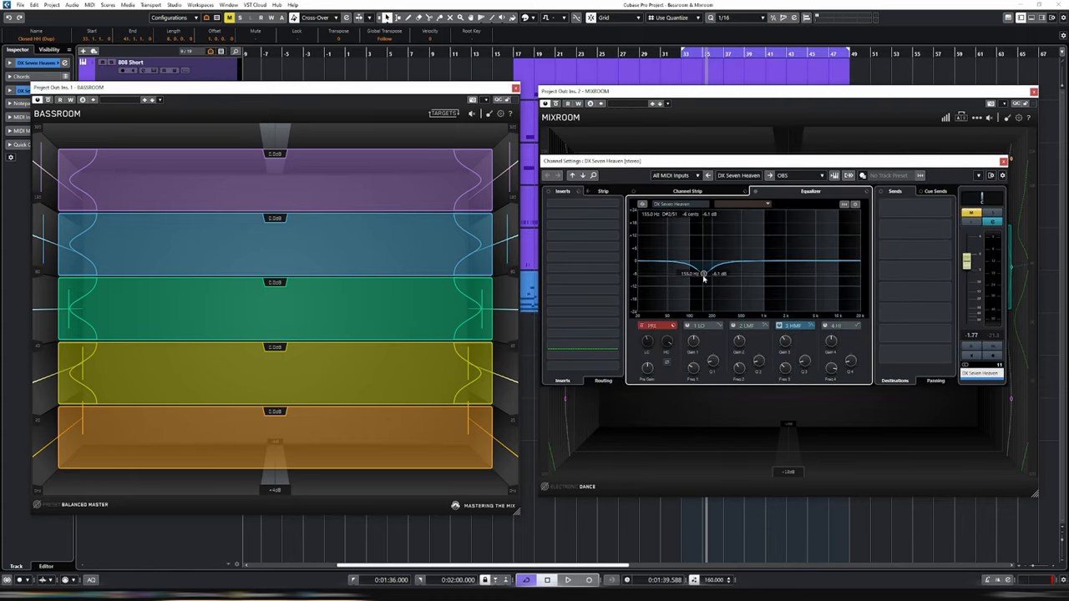
{"action": "left_click_drag", "start_coordinate": [704, 274], "coordinate": [704, 248]}
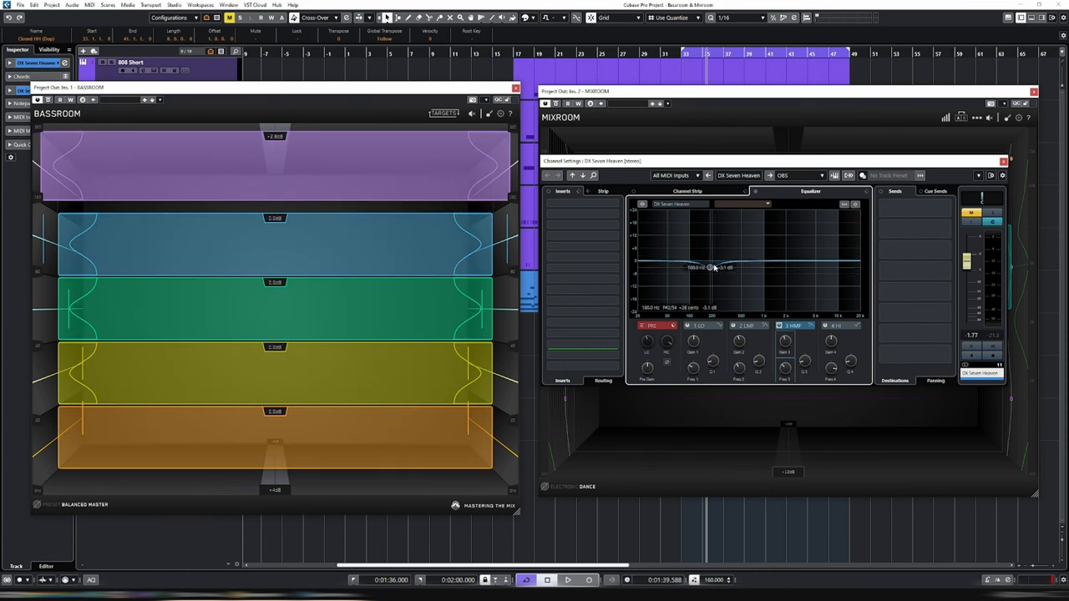
{"action": "left_click_drag", "start_coordinate": [708, 268], "coordinate": [720, 241]}
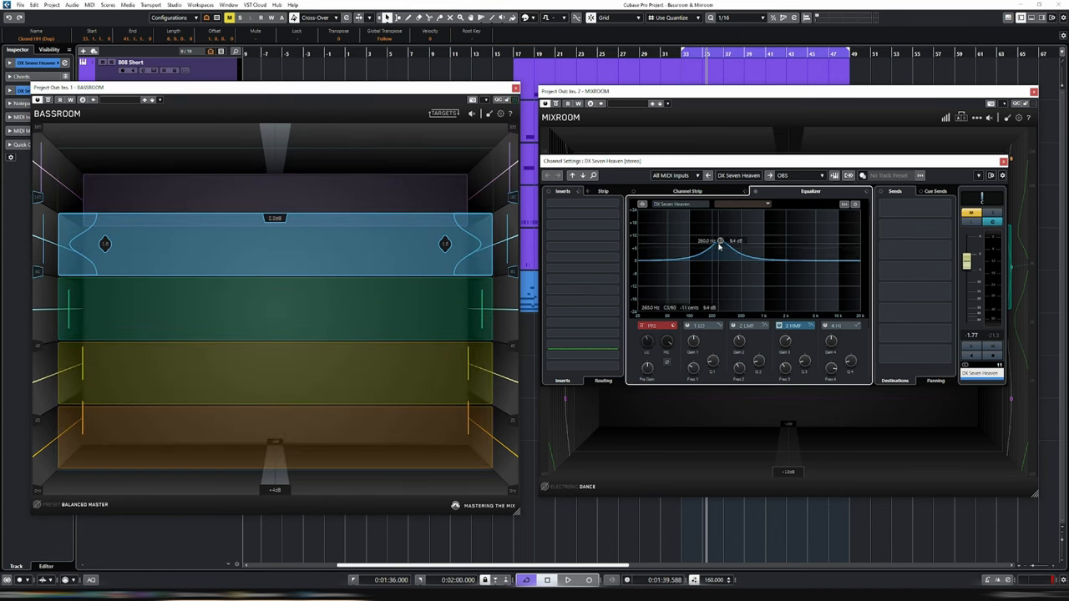
{"action": "left_click_drag", "start_coordinate": [720, 241], "coordinate": [720, 285]}
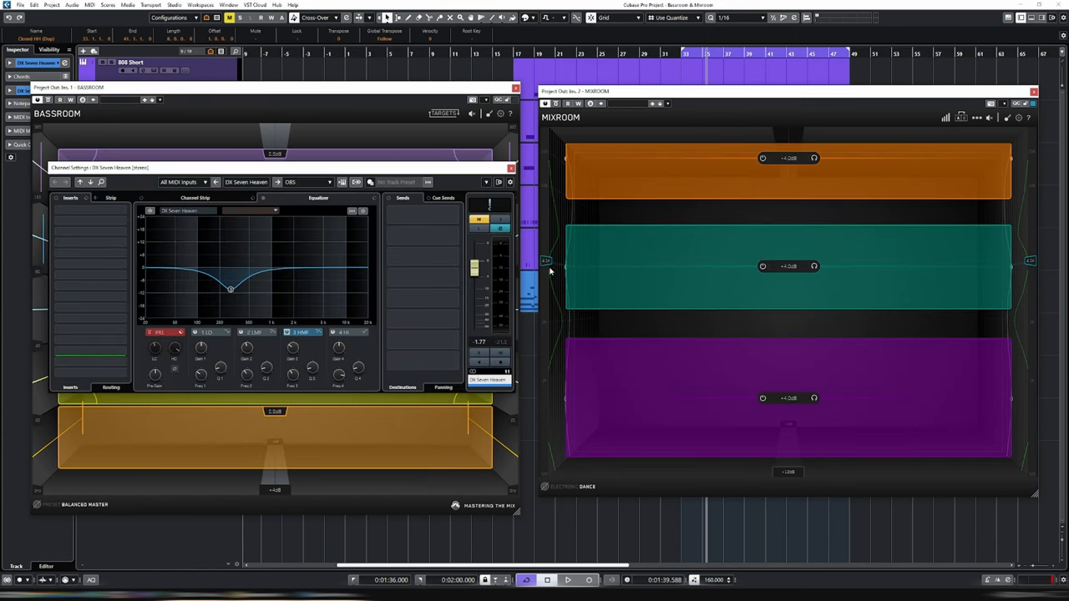
Step: Sweep the channel EQ cut up through the upper mids
{"action": "left_click_drag", "start_coordinate": [231, 271], "coordinate": [231, 290]}
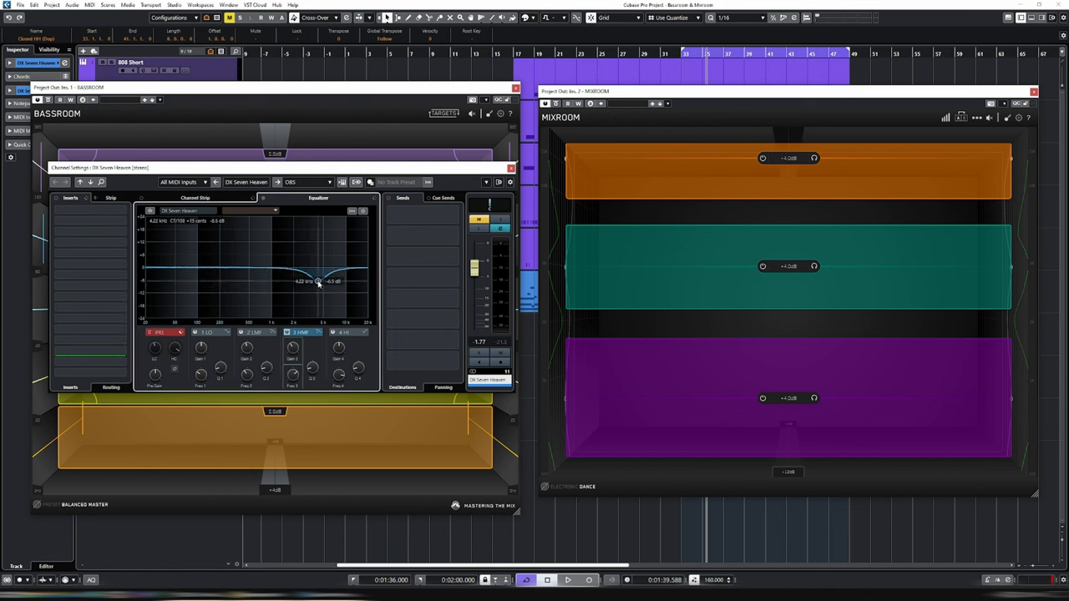
{"action": "left_click_drag", "start_coordinate": [318, 283], "coordinate": [316, 274]}
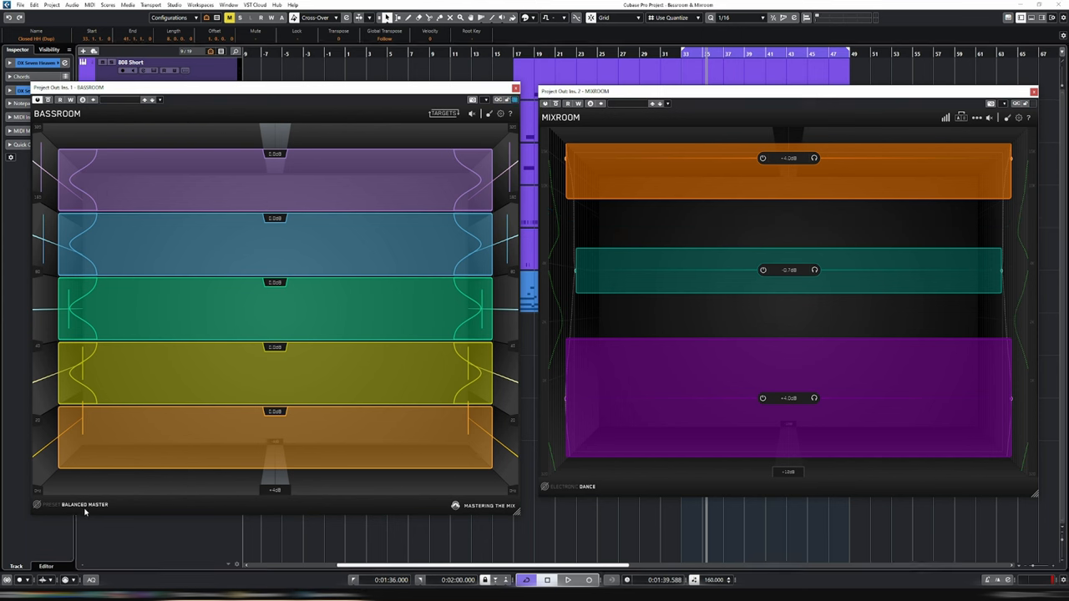
Step: Replace Bassroom's Balanced Master preset with Electronic > Trap
{"action": "left_click", "coordinate": [83, 504]}
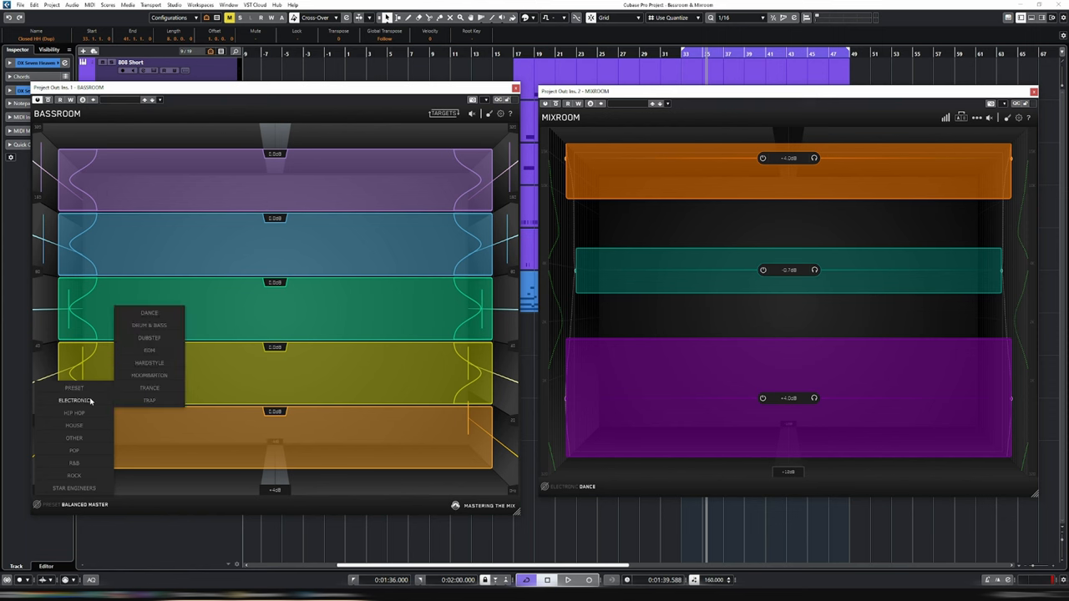
{"action": "left_click", "coordinate": [73, 400]}
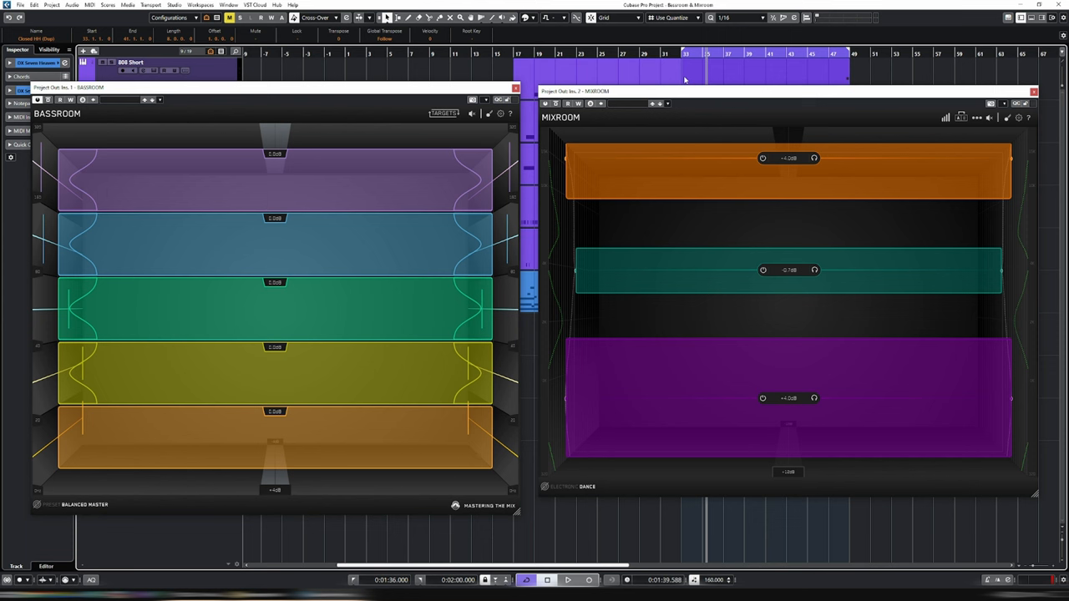
{"action": "left_click", "coordinate": [567, 580]}
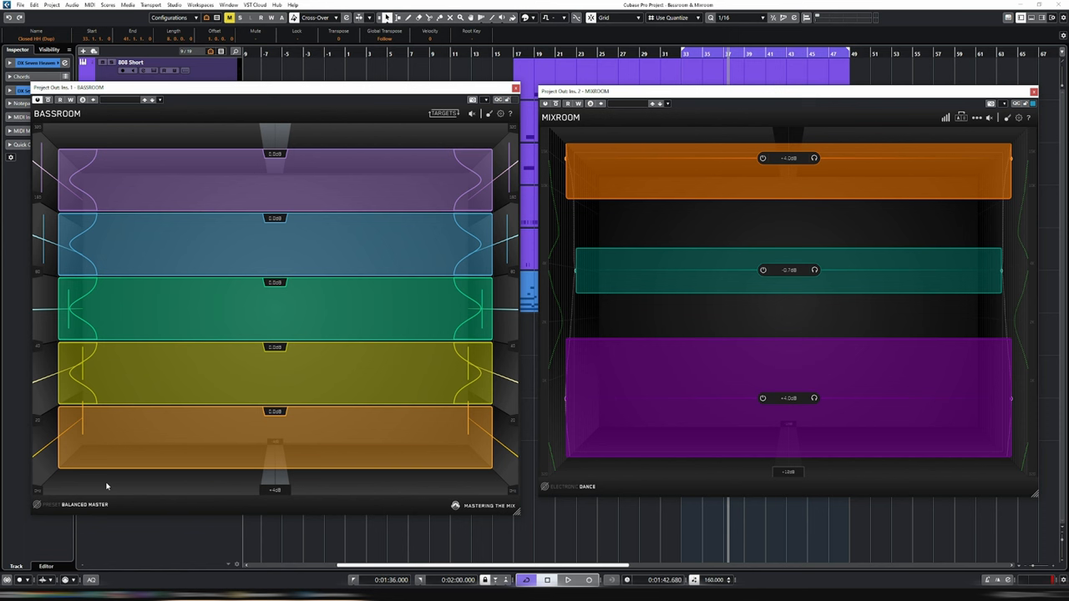
{"action": "mouse_move", "coordinate": [37, 507]}
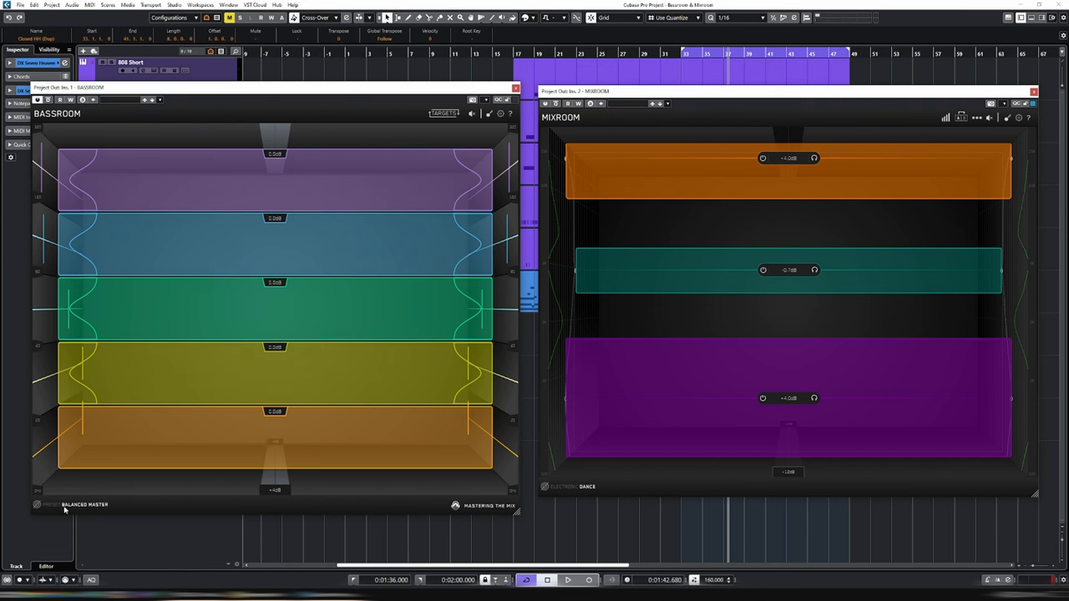
{"action": "mouse_move", "coordinate": [73, 507]}
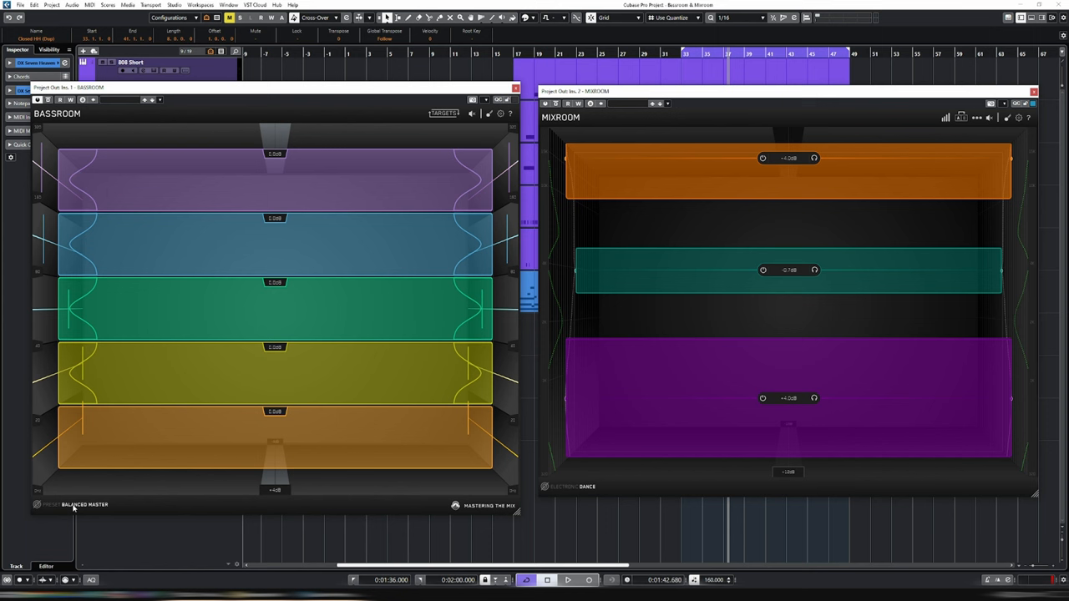
{"action": "left_click", "coordinate": [83, 505]}
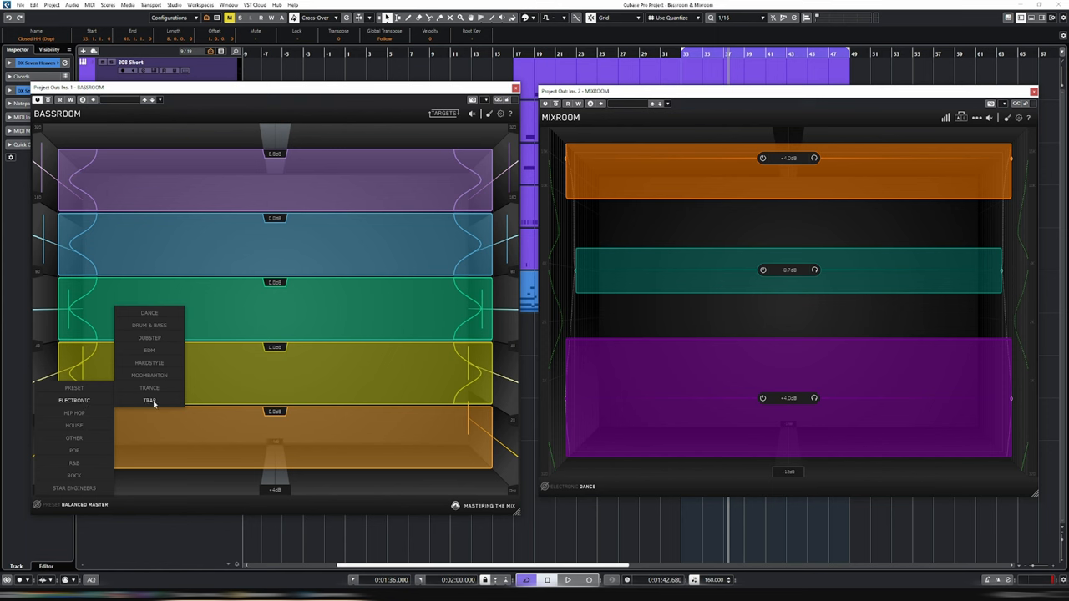
{"action": "left_click", "coordinate": [150, 401]}
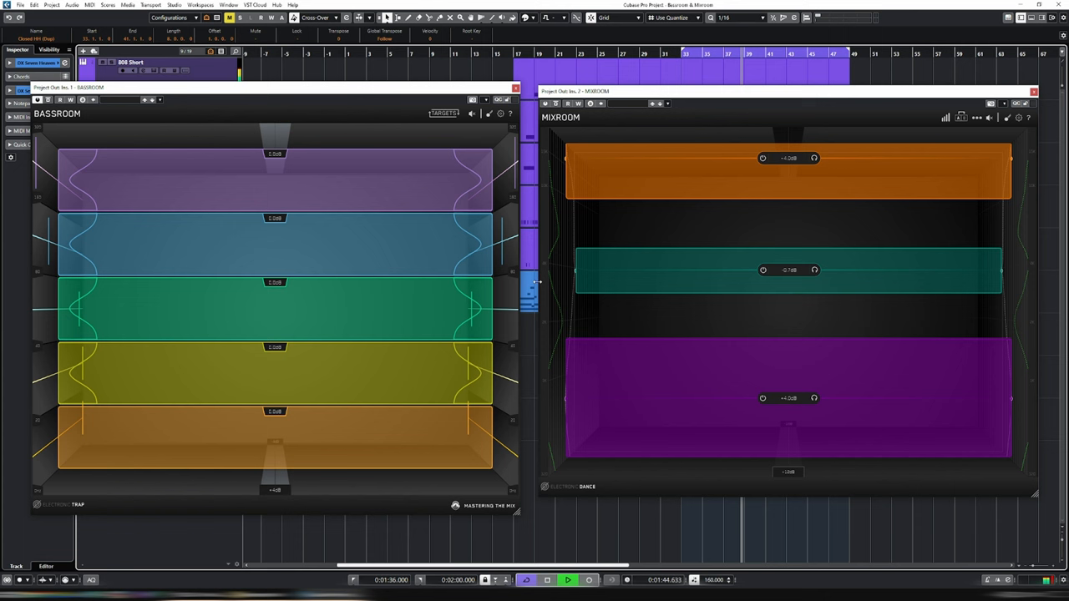
Step: Solo a Bassroom band and audition it from a later song position
{"action": "left_click", "coordinate": [275, 309]}
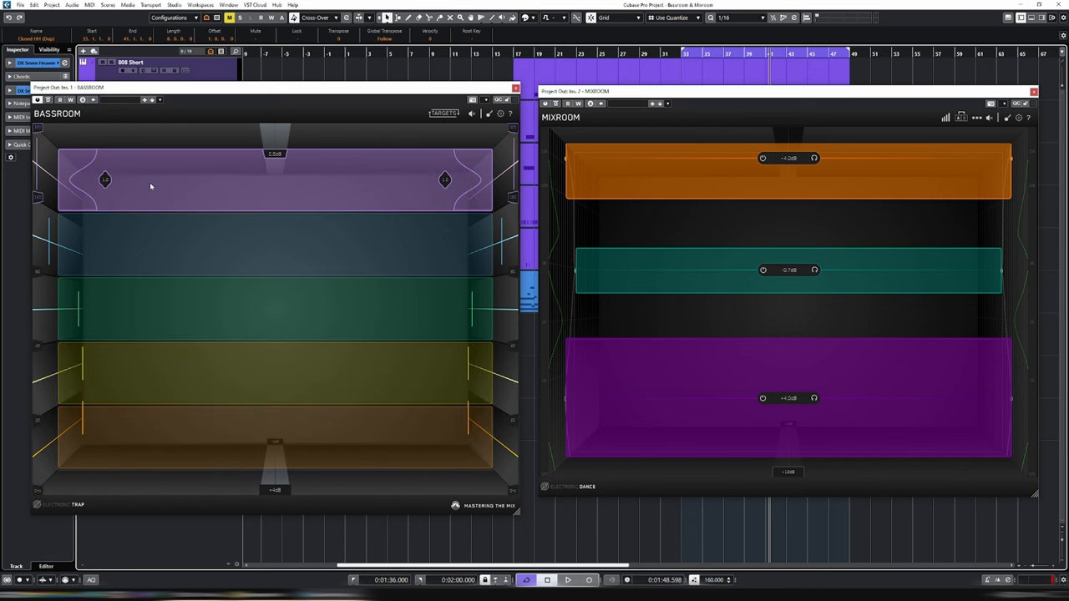
{"action": "mouse_move", "coordinate": [142, 173]}
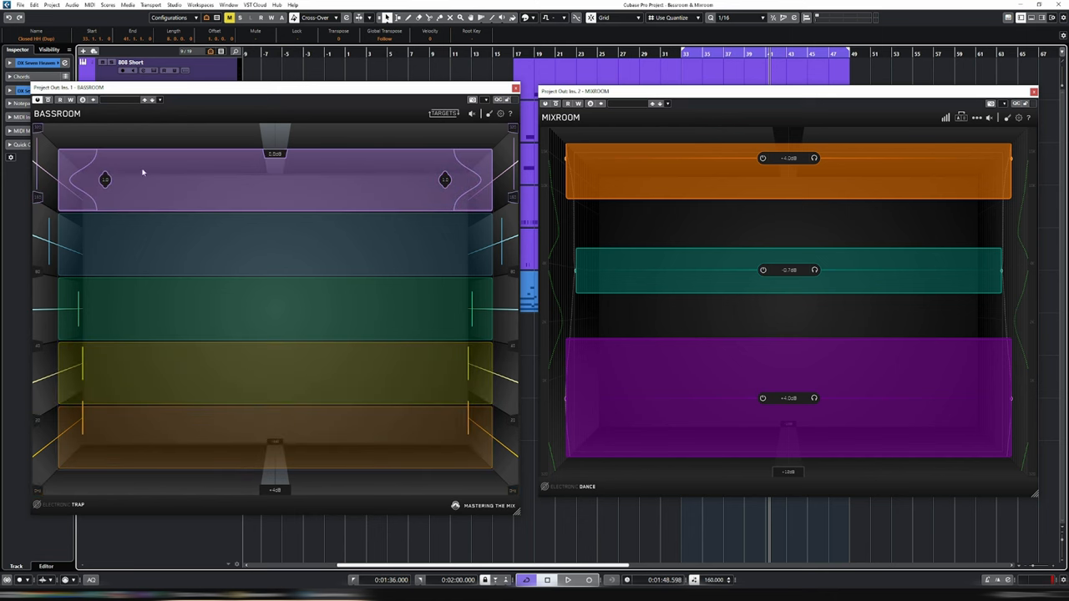
{"action": "mouse_move", "coordinate": [154, 162]}
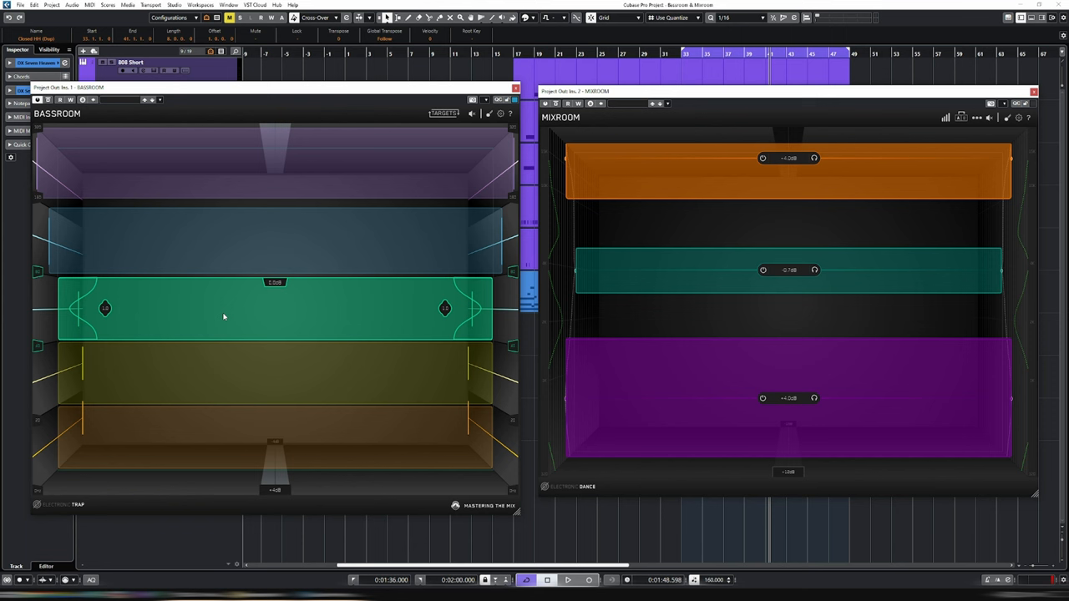
{"action": "mouse_move", "coordinate": [223, 314]}
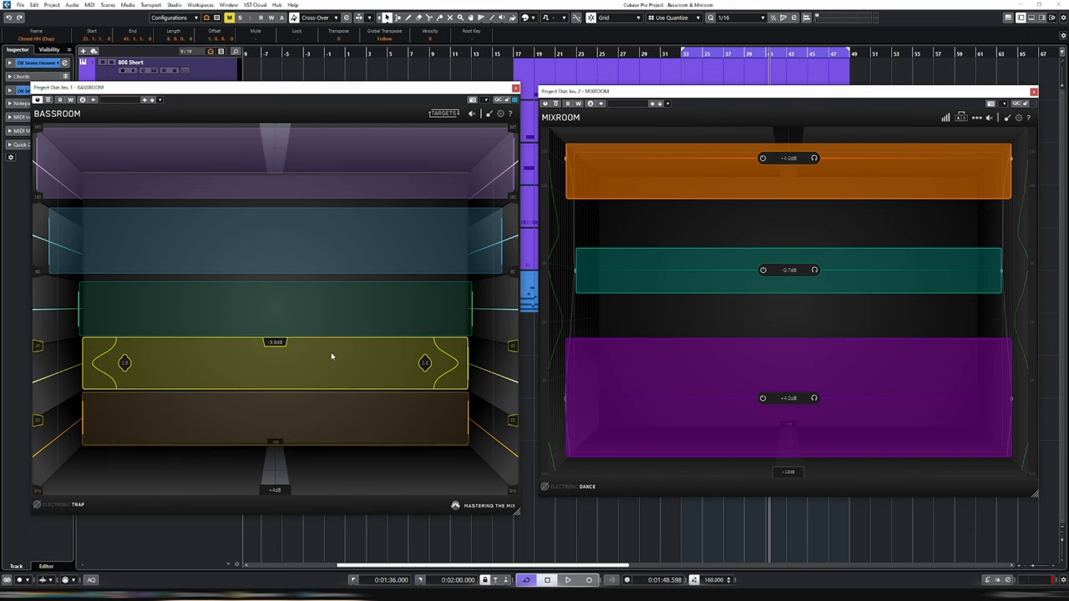
{"action": "left_click", "coordinate": [567, 579]}
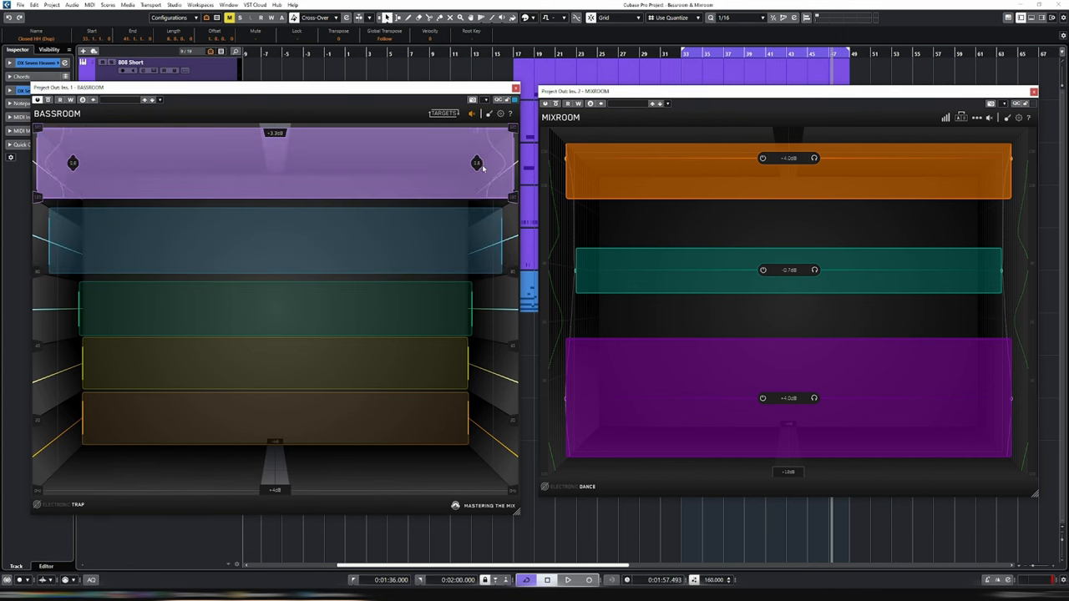
Step: Solo a Bassroom band under the Electronic Trap preset
{"action": "left_click", "coordinate": [276, 309]}
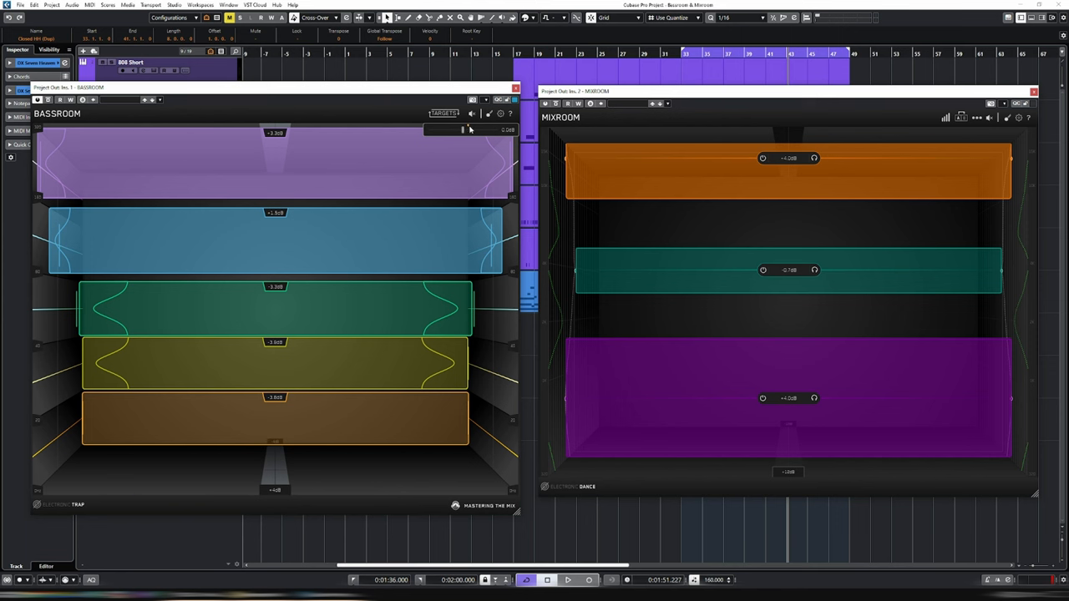
{"action": "mouse_move", "coordinate": [472, 132]}
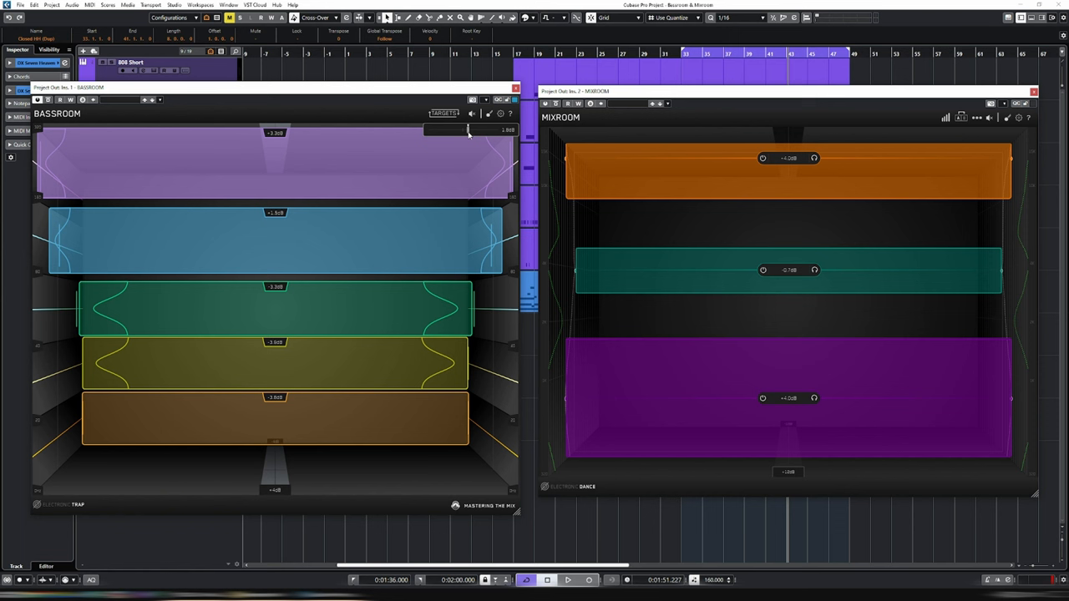
{"action": "mouse_move", "coordinate": [400, 112]}
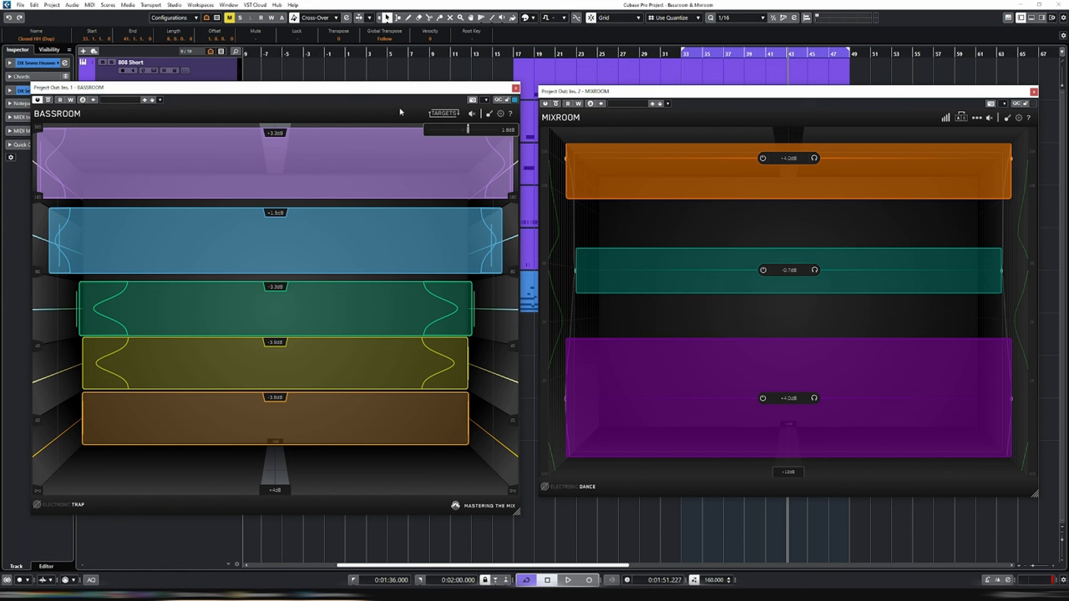
{"action": "mouse_move", "coordinate": [354, 112]}
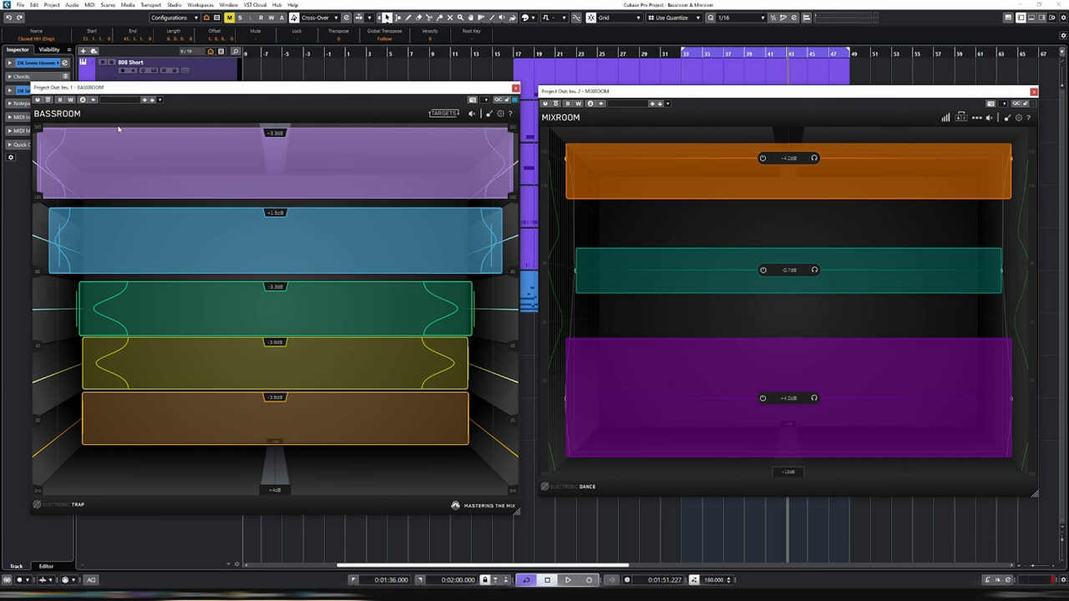
Step: Play the project through the Trap-preset Bassroom and select its top low-frequency band
{"action": "left_click", "coordinate": [568, 579]}
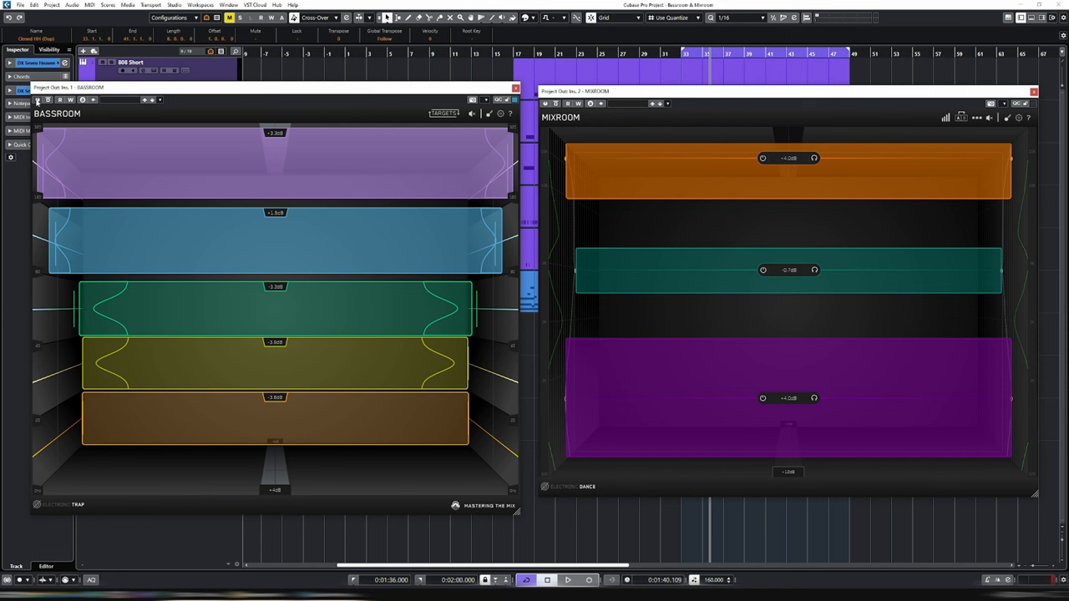
{"action": "left_click", "coordinate": [567, 579]}
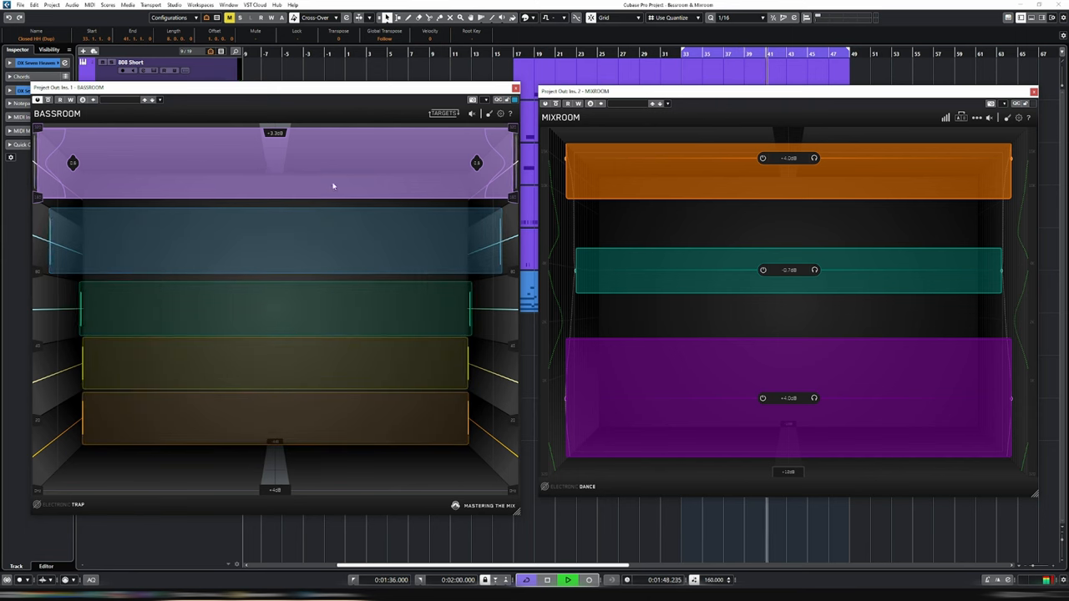
{"action": "left_click", "coordinate": [59, 505]}
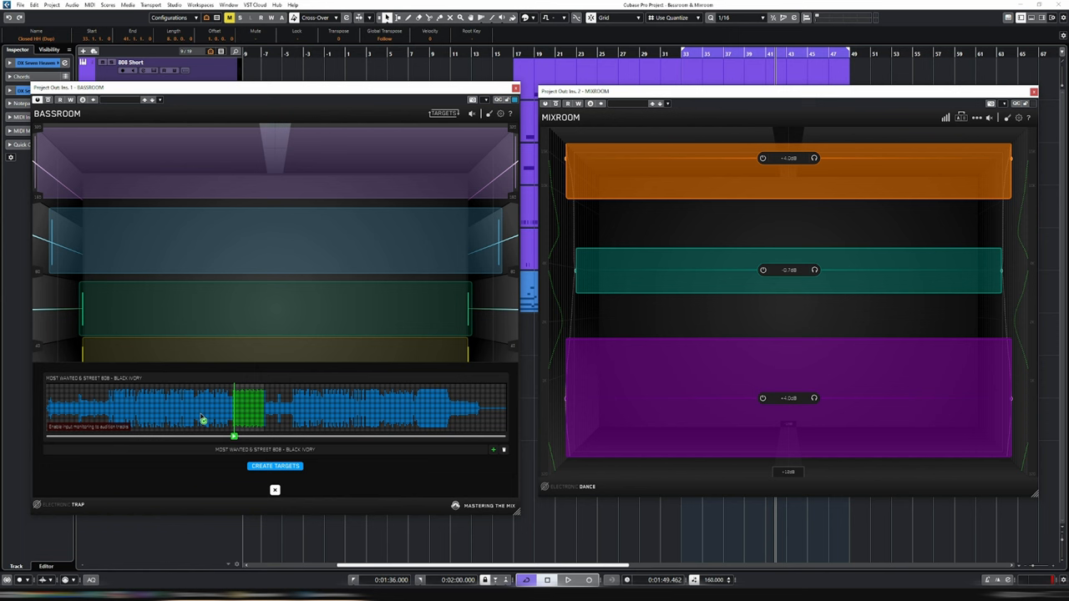
{"action": "mouse_move", "coordinate": [282, 411]}
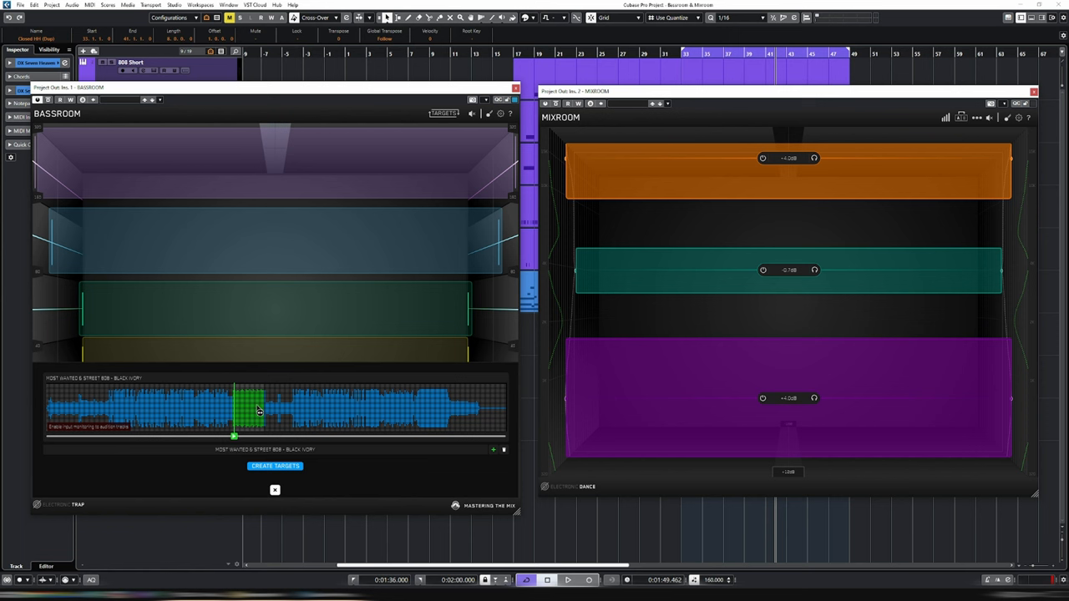
{"action": "mouse_move", "coordinate": [428, 412]}
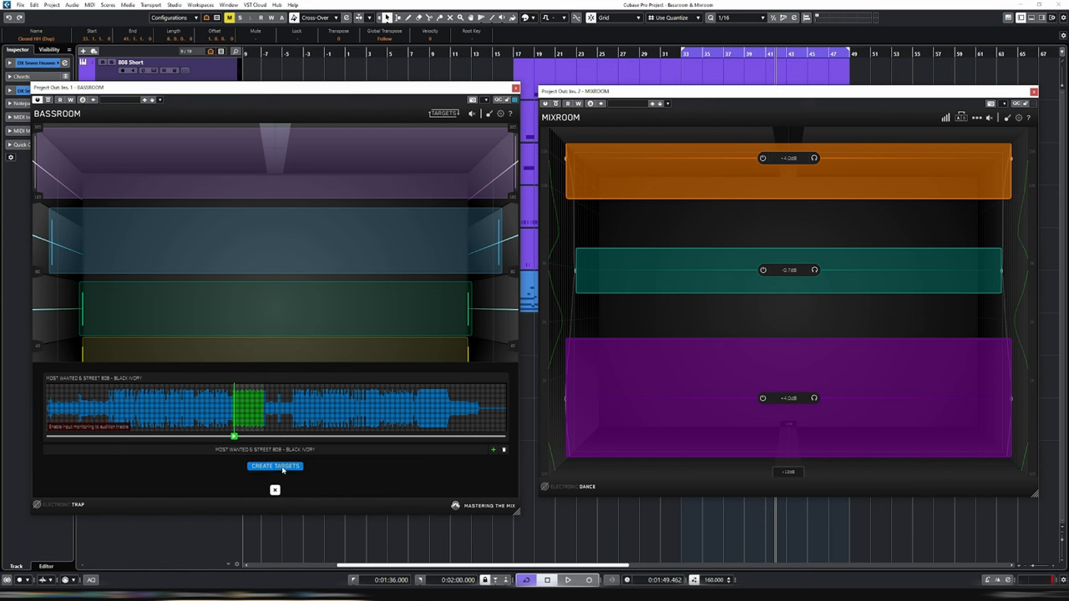
Step: Create Bassroom targets from the marked Black Ivory reference section
{"action": "left_click", "coordinate": [275, 466]}
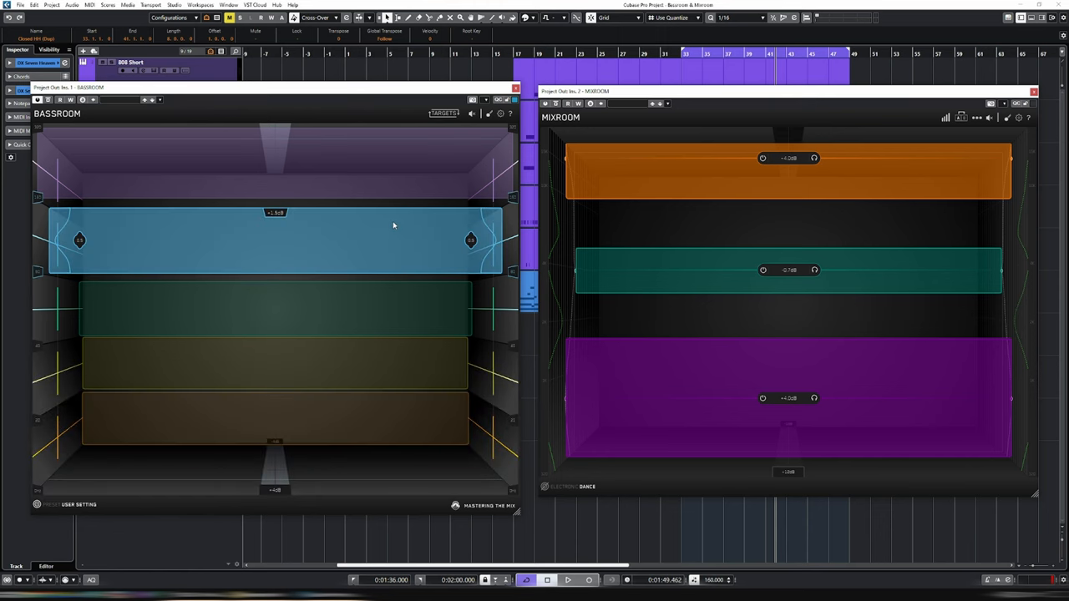
Step: Select Bassroom's second and third low-frequency bands
{"action": "left_click", "coordinate": [568, 579]}
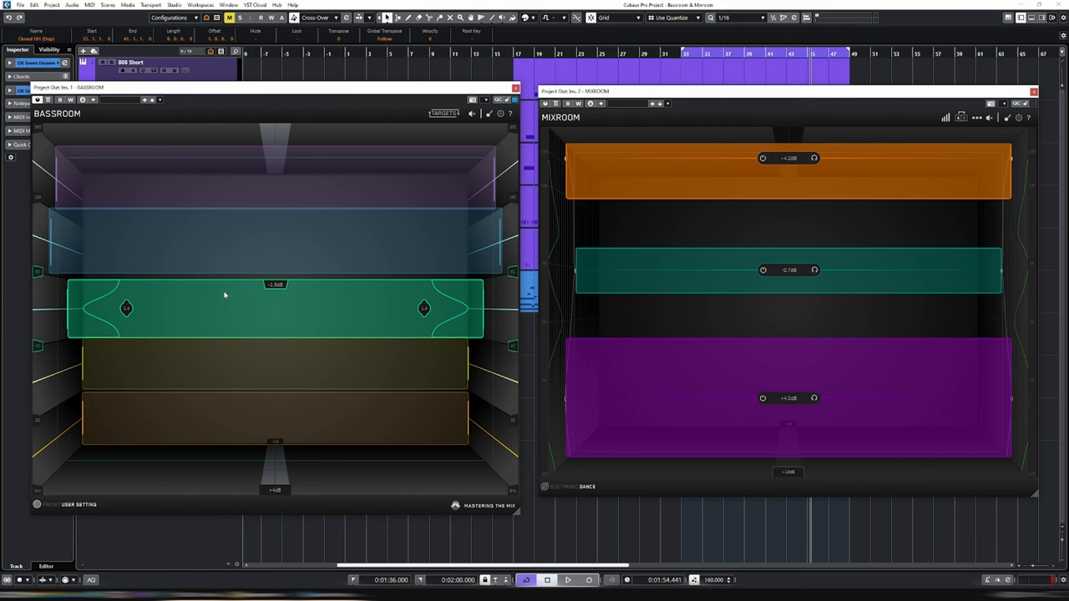
{"action": "left_click", "coordinate": [567, 580]}
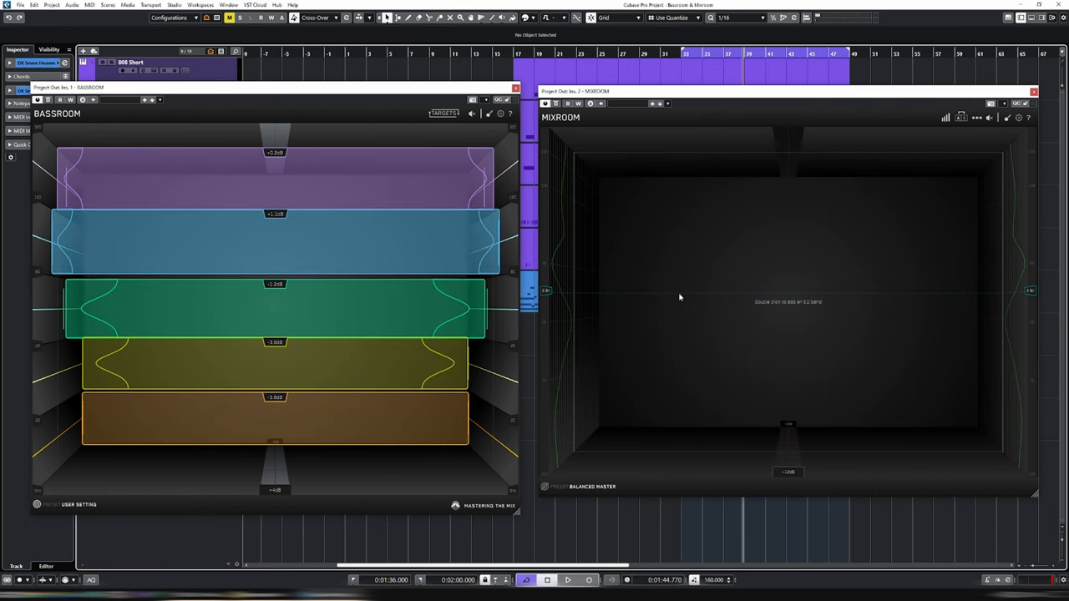
{"action": "mouse_move", "coordinate": [604, 494]}
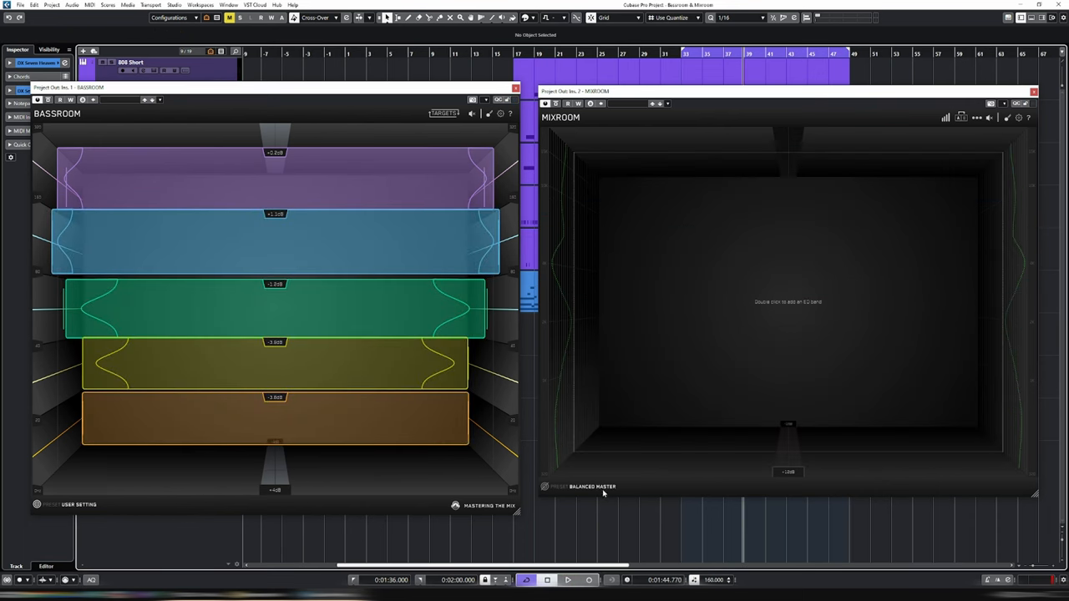
{"action": "mouse_move", "coordinate": [632, 466]}
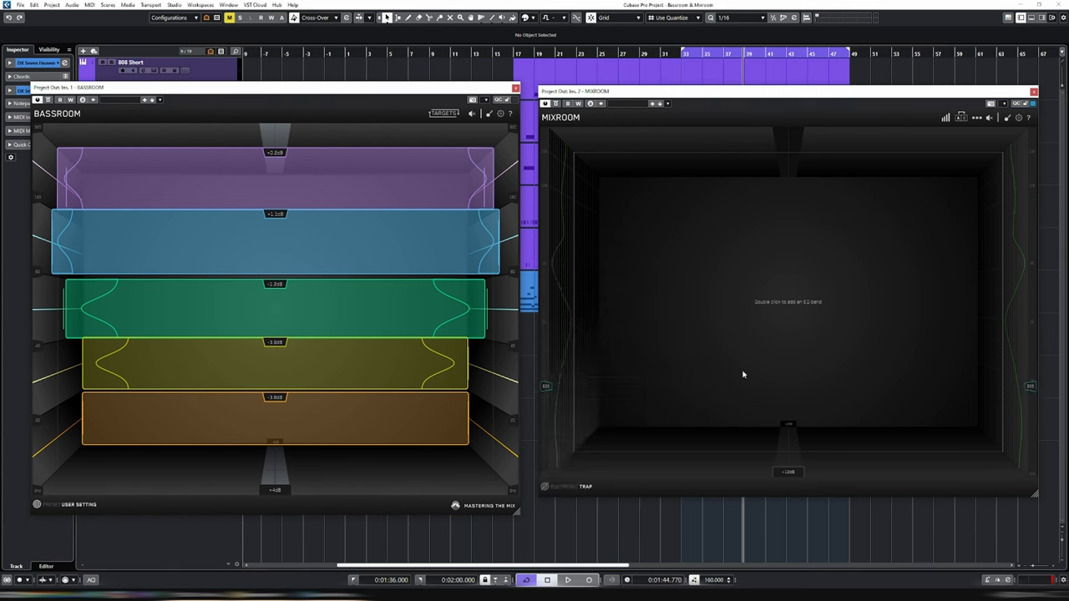
Step: Add the Electronic Trap preset's three EQ bands to Mixroom
{"action": "left_click", "coordinate": [976, 116]}
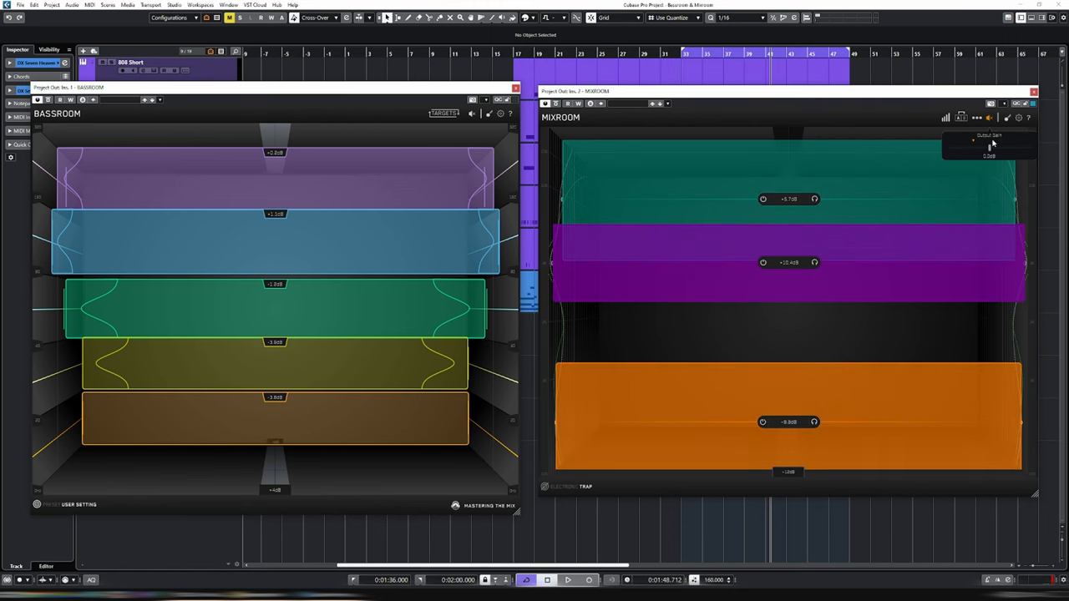
{"action": "left_click_drag", "start_coordinate": [973, 141], "coordinate": [973, 150]}
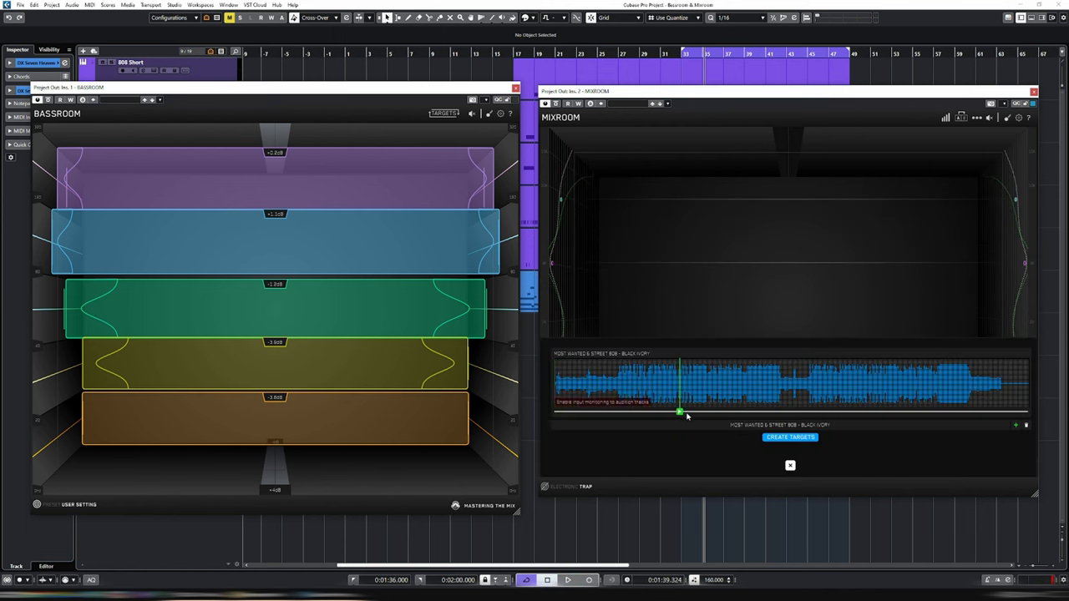
Step: Build Mixroom targets from the reference section and close the reference panel
{"action": "left_click", "coordinate": [790, 437]}
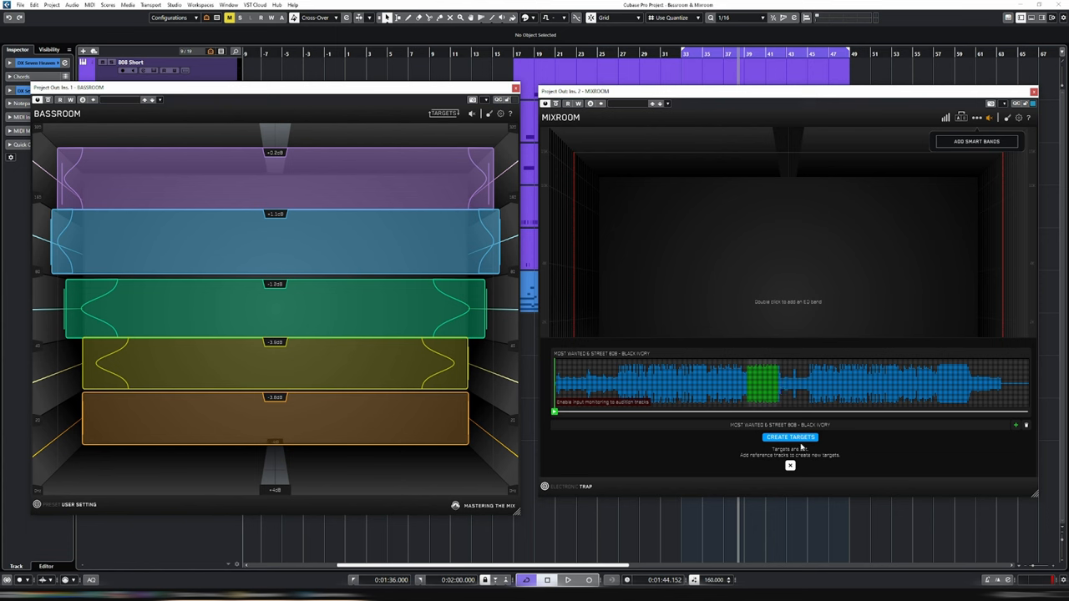
{"action": "left_click", "coordinate": [789, 465]}
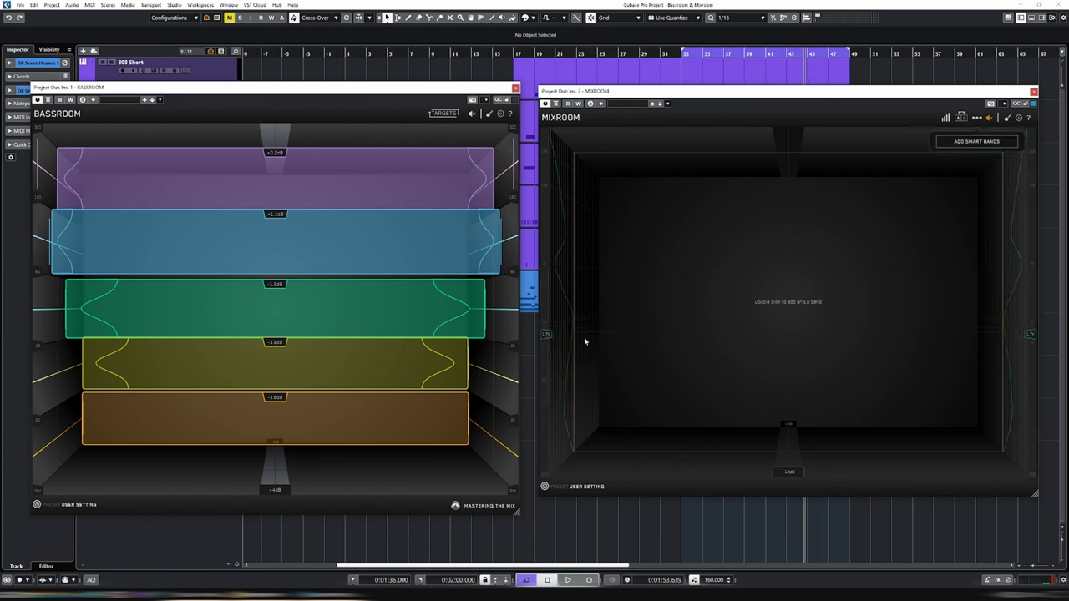
Step: Add smart bands in Mixroom from its targets, giving +10.8, -8.6 and +4.0 dB bands
{"action": "left_click", "coordinate": [976, 141]}
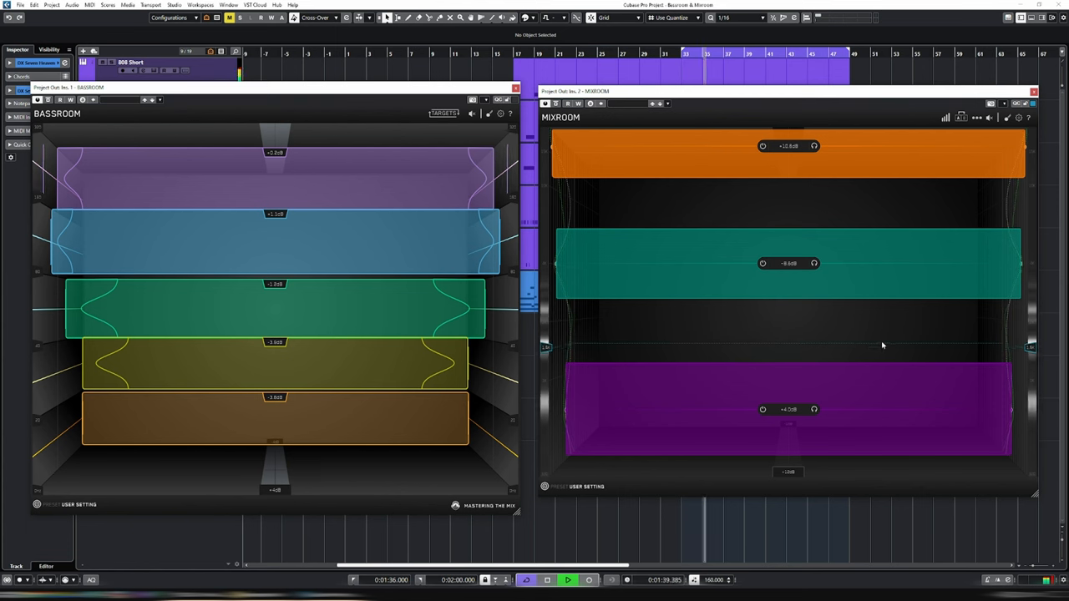
{"action": "left_click", "coordinate": [547, 580]}
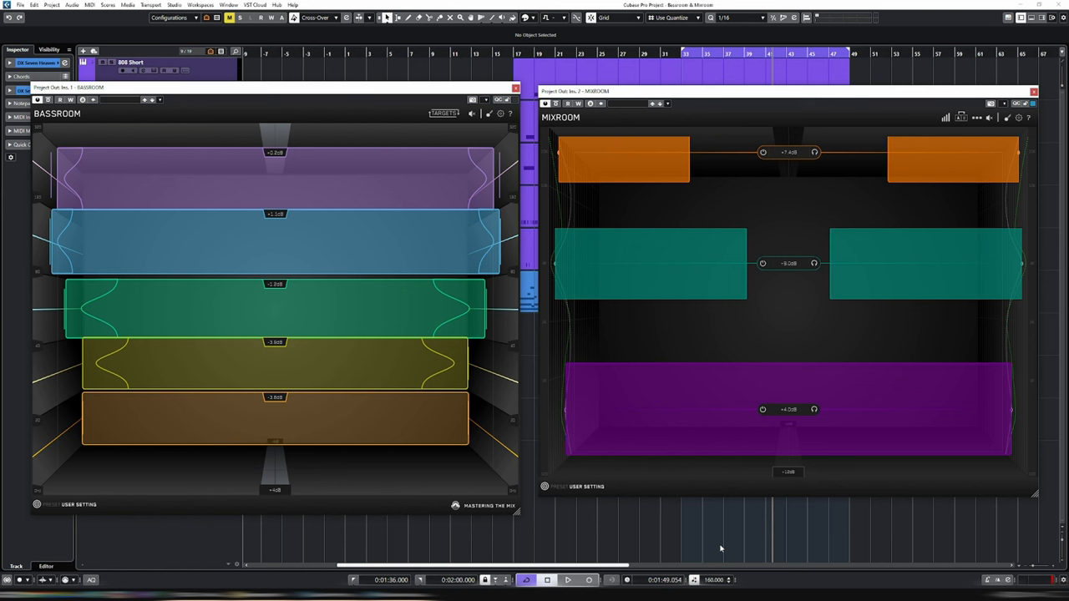
{"action": "mouse_move", "coordinate": [738, 544]}
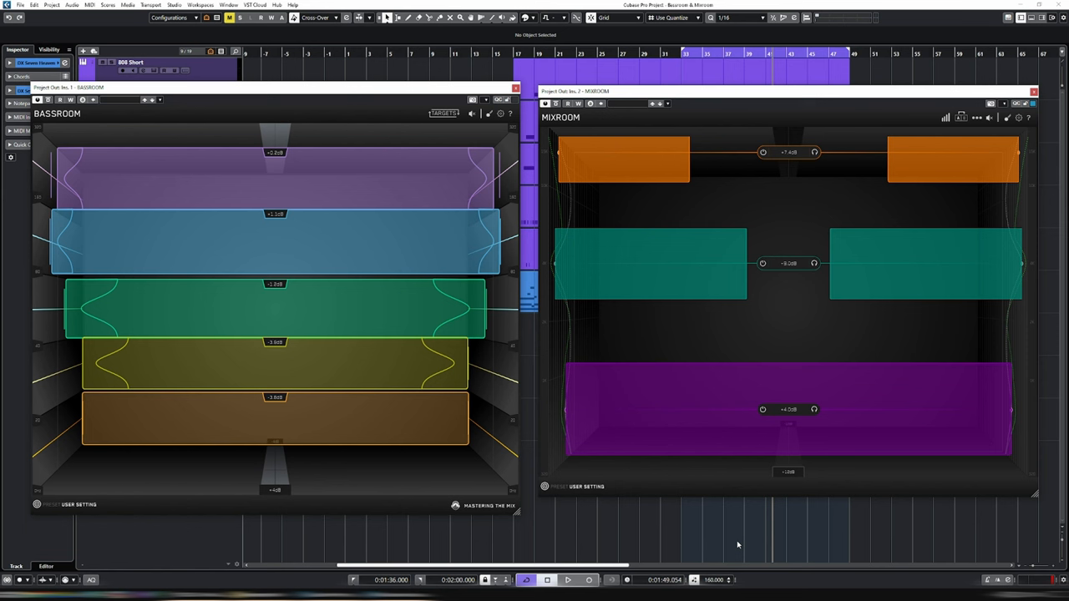
{"action": "mouse_move", "coordinate": [721, 541]}
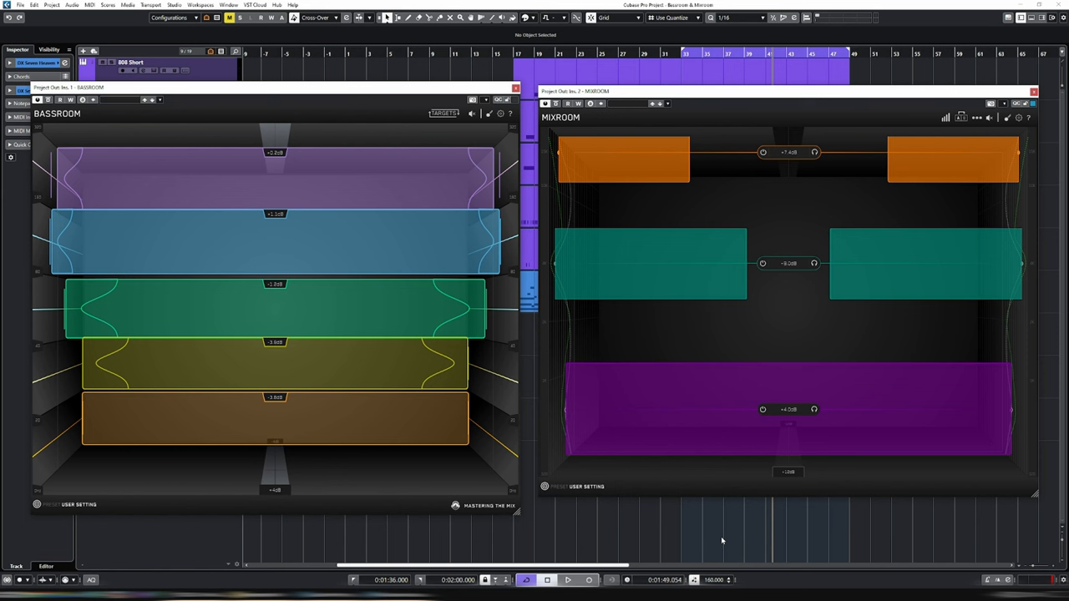
{"action": "mouse_move", "coordinate": [725, 539]}
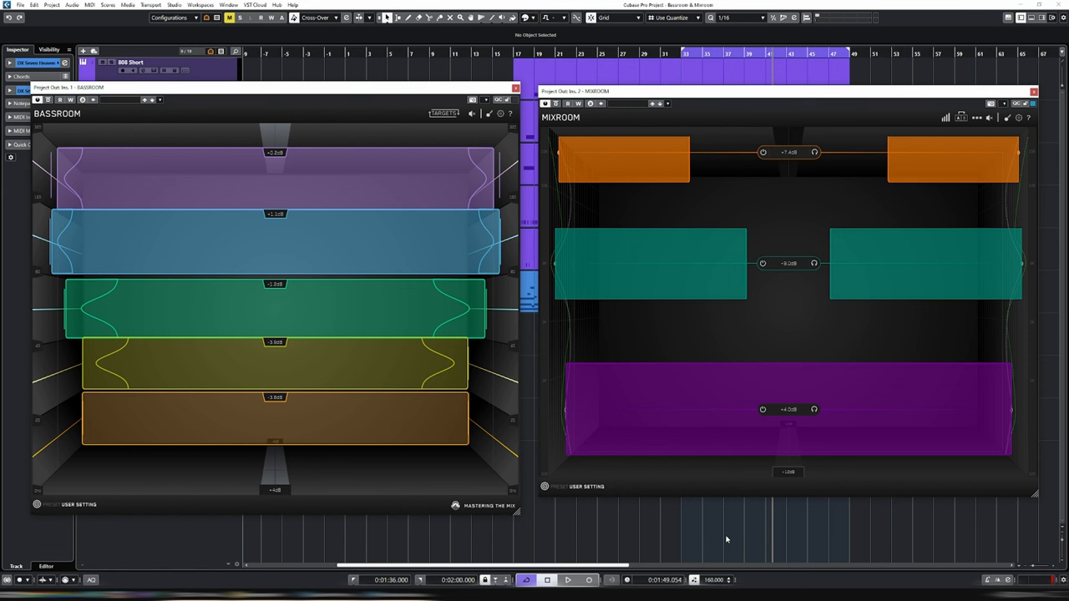
{"action": "mouse_move", "coordinate": [720, 539]}
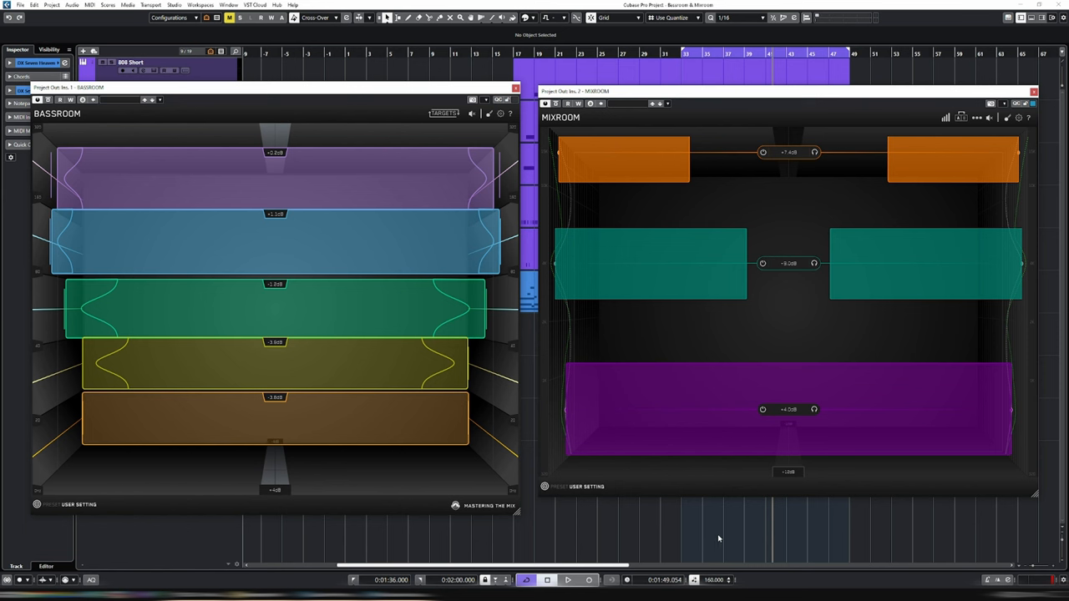